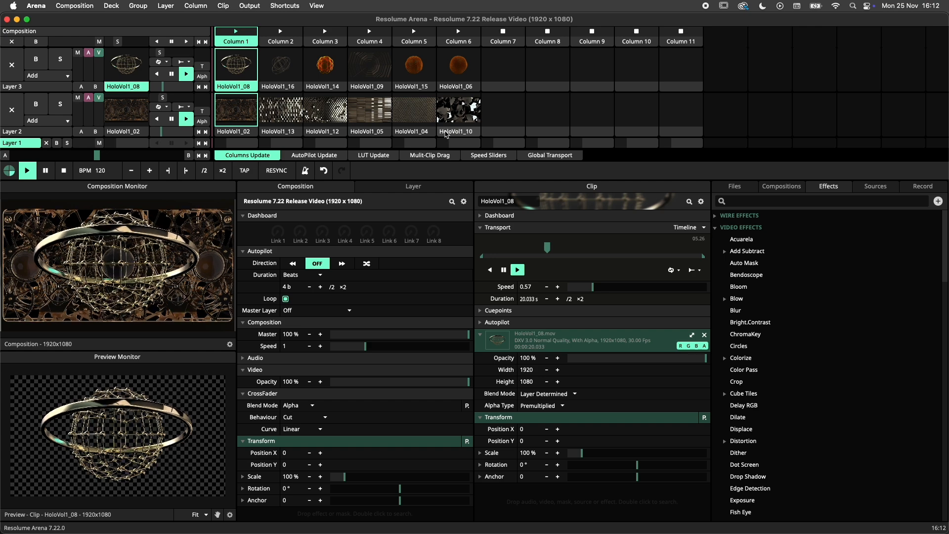
Step: Launch Columns 2, 3 and 4 in sequence, ending with Column 4's two clips playing
click(280, 35)
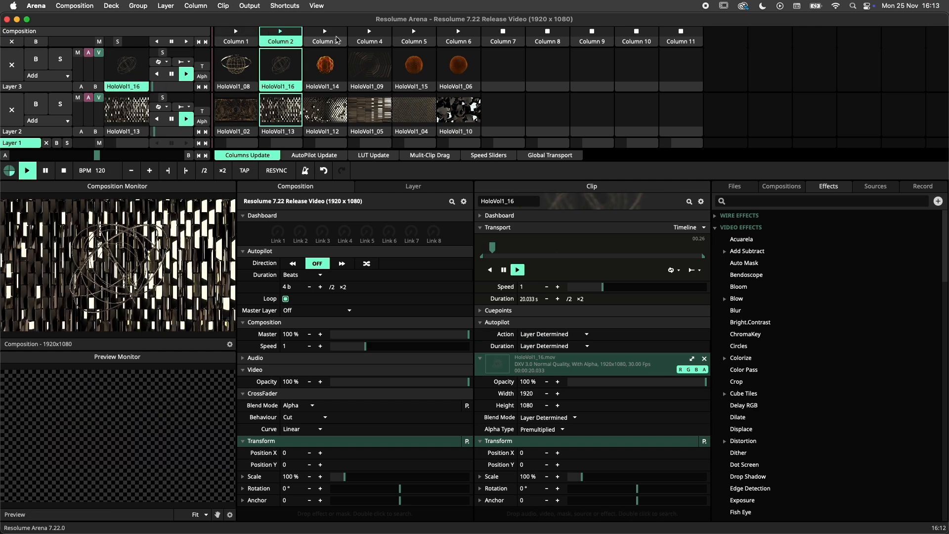
click(370, 41)
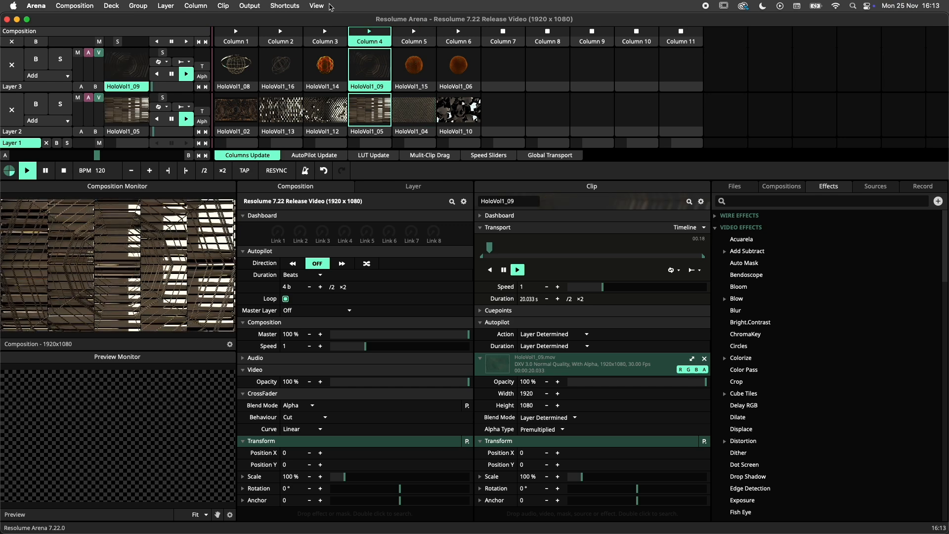
click(316, 5)
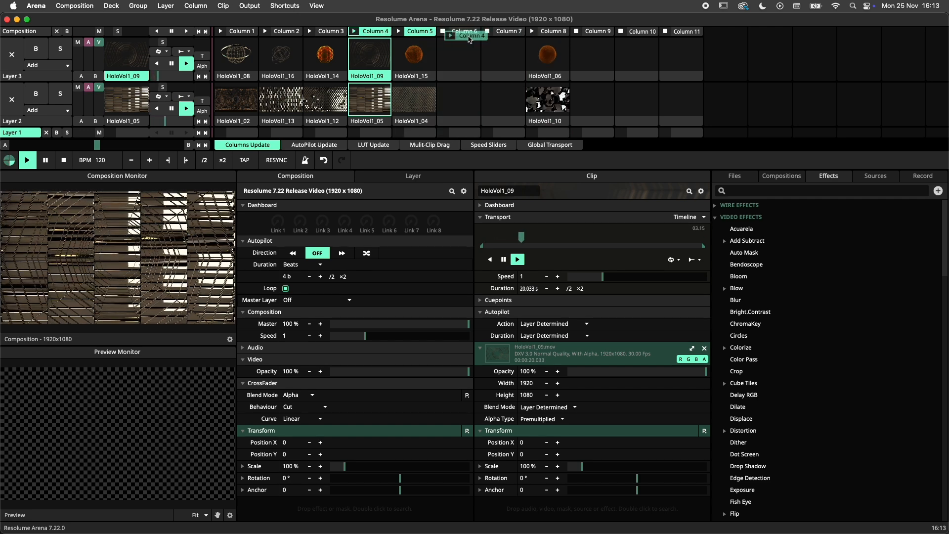
Step: Move the Column 4–5 clips two columns right, leaving two empty columns, then play Column 3
click(464, 31)
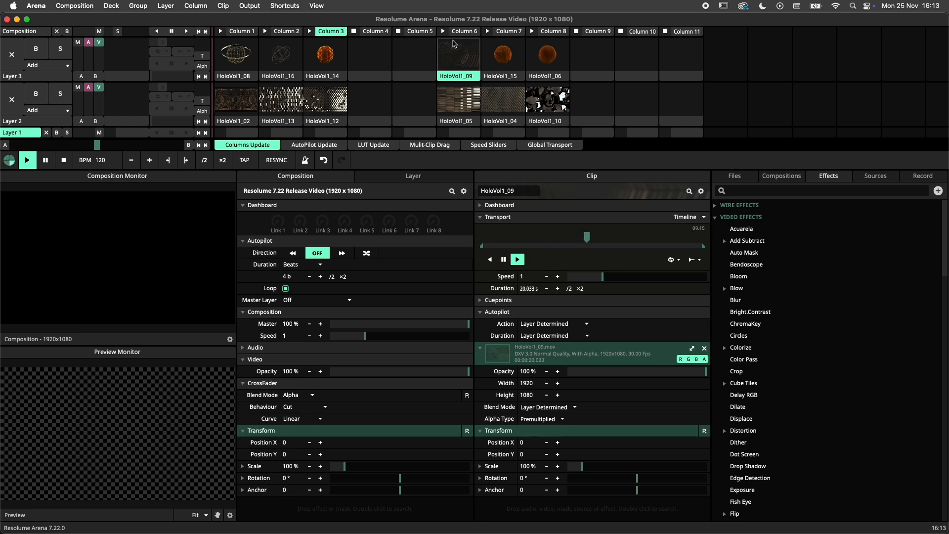
right_click(332, 31)
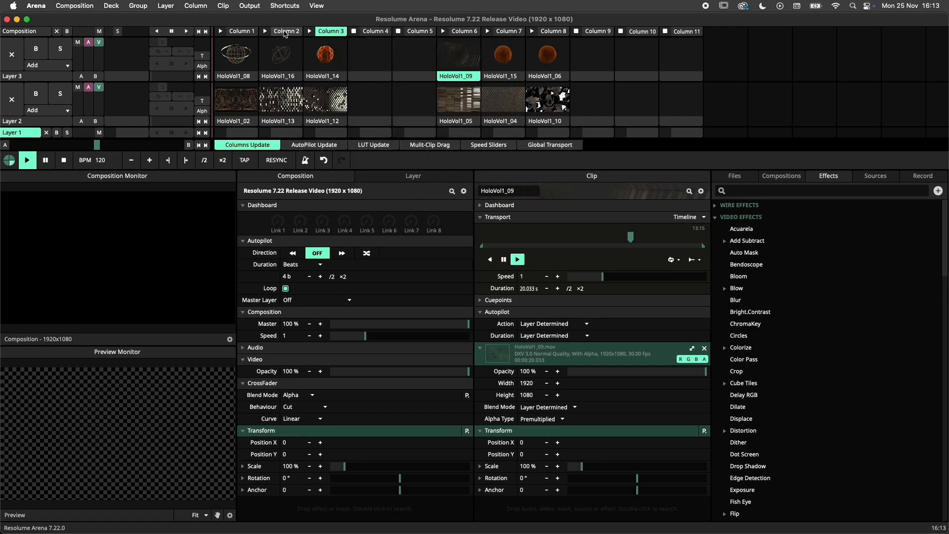
click(323, 57)
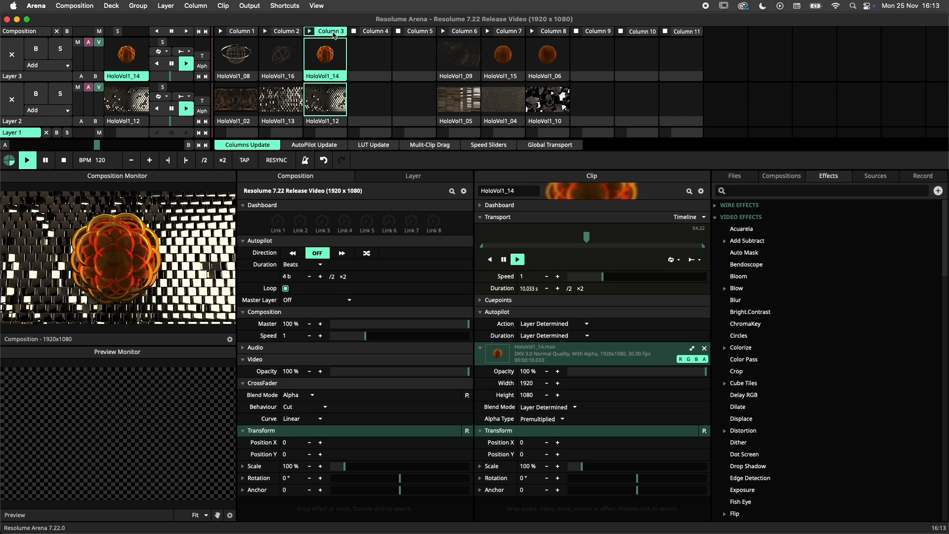
click(464, 31)
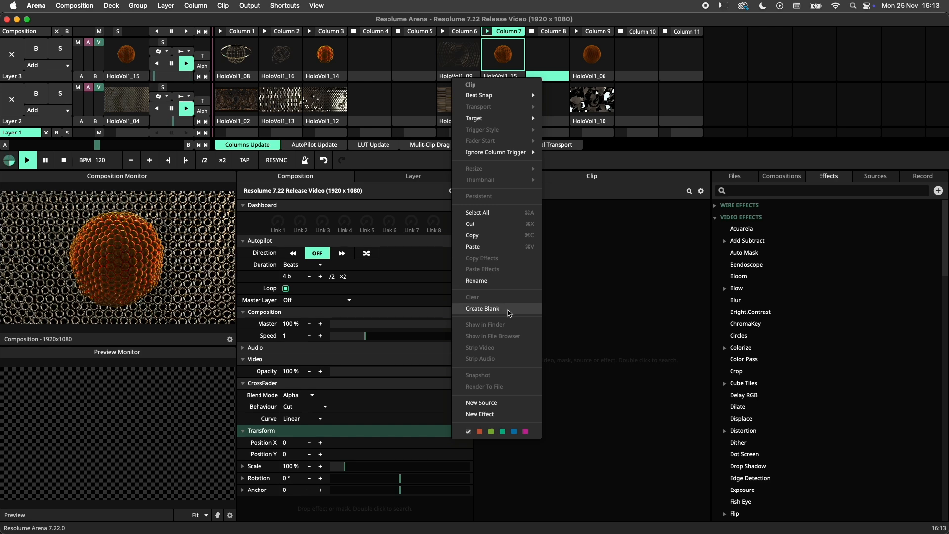
Step: Create a blank clip in Layer 3, Column 8, then retrigger Column 7
click(483, 308)
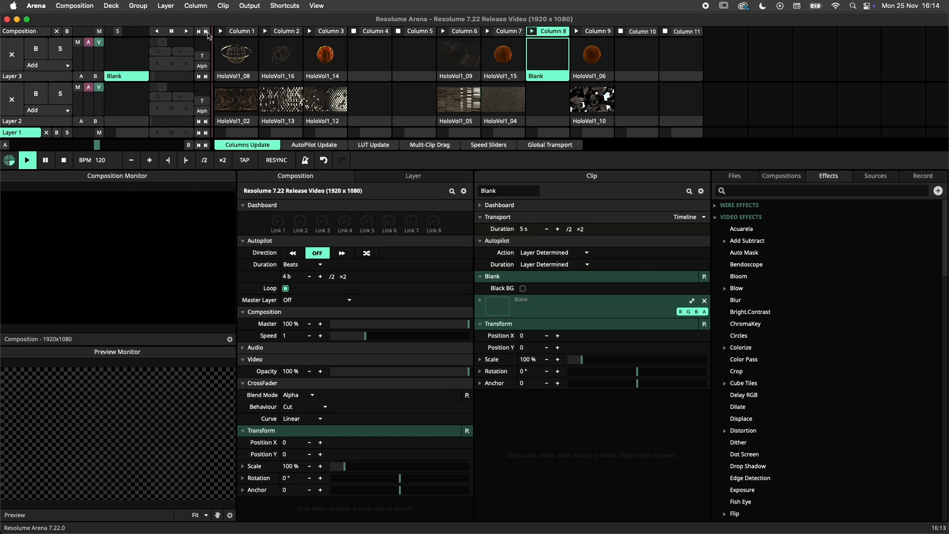
click(501, 54)
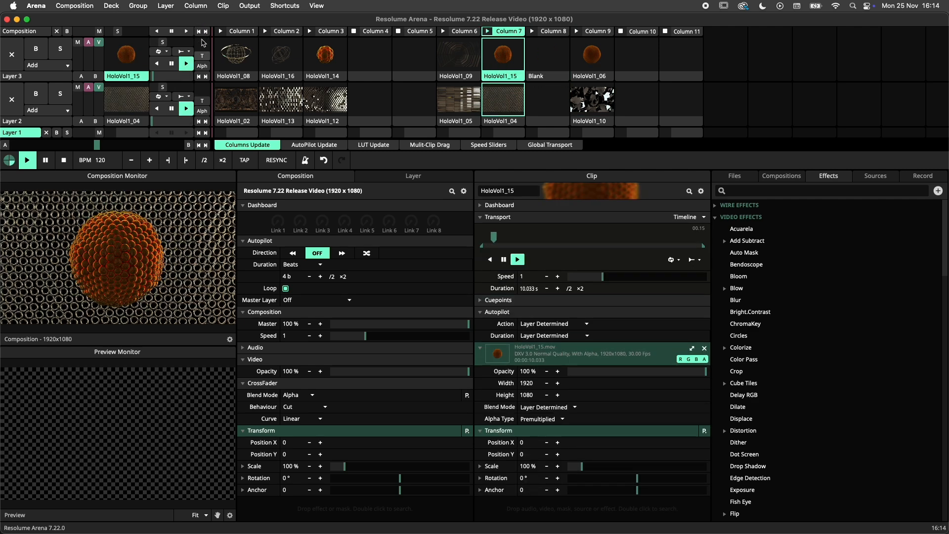
Step: Enable Show Column under View > Property Panels
click(316, 5)
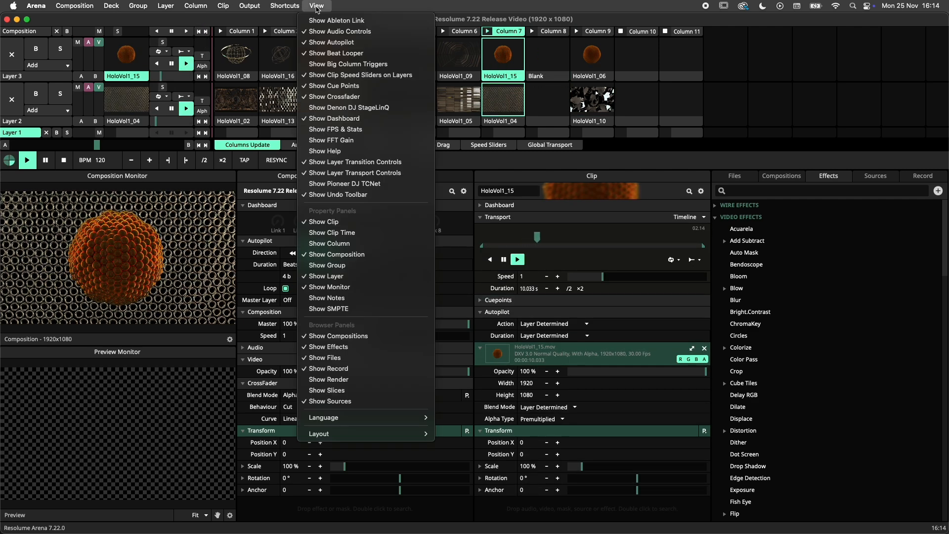
mouse_move(361, 244)
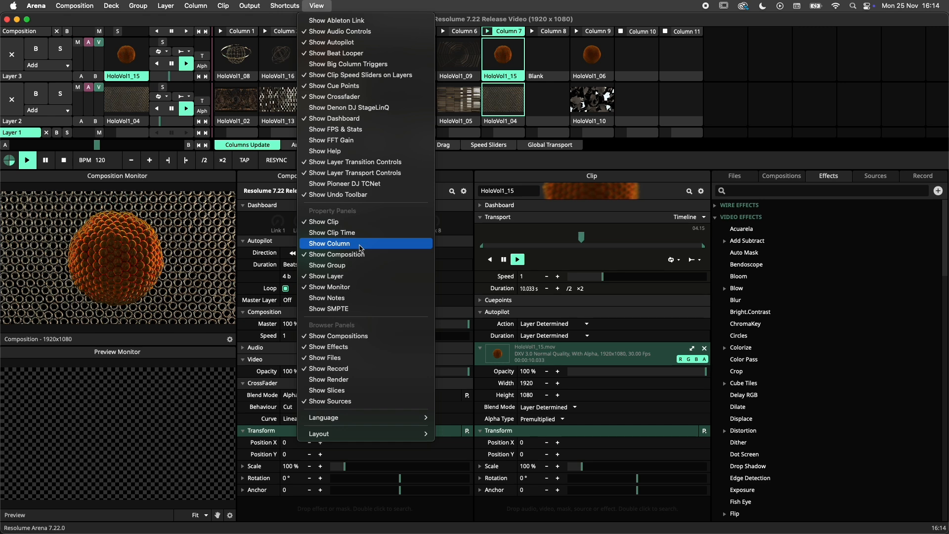
click(330, 243)
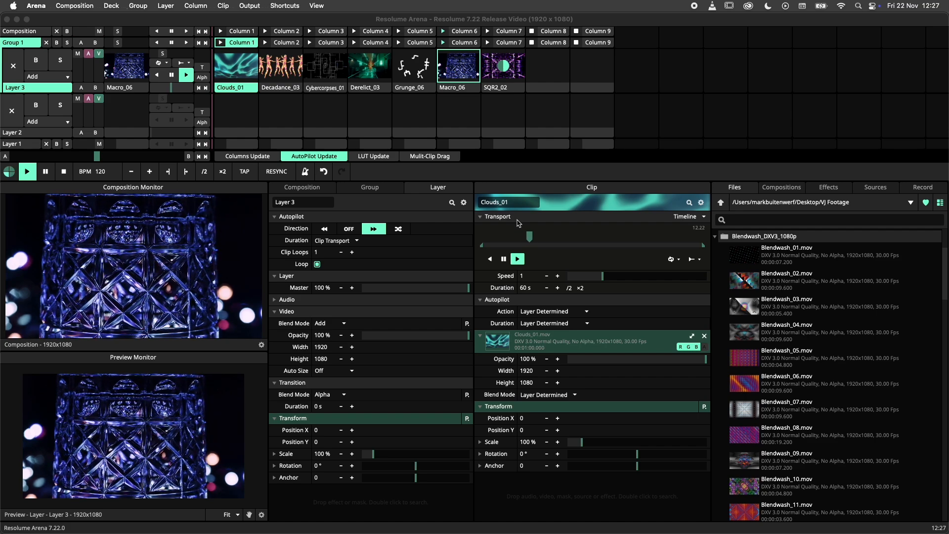
Step: Set Layer 3's autopilot Duration to Beats with a 2-beat count
click(301, 187)
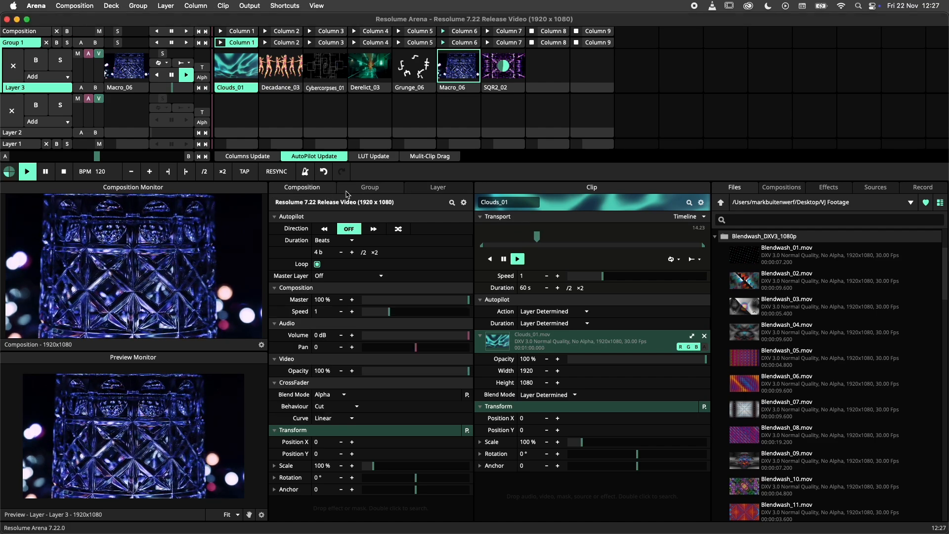
click(438, 187)
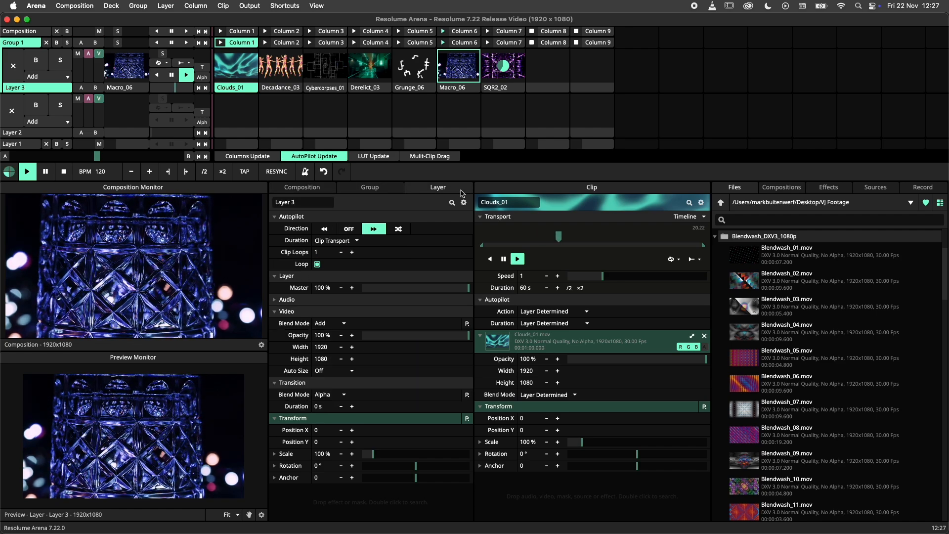
click(334, 240)
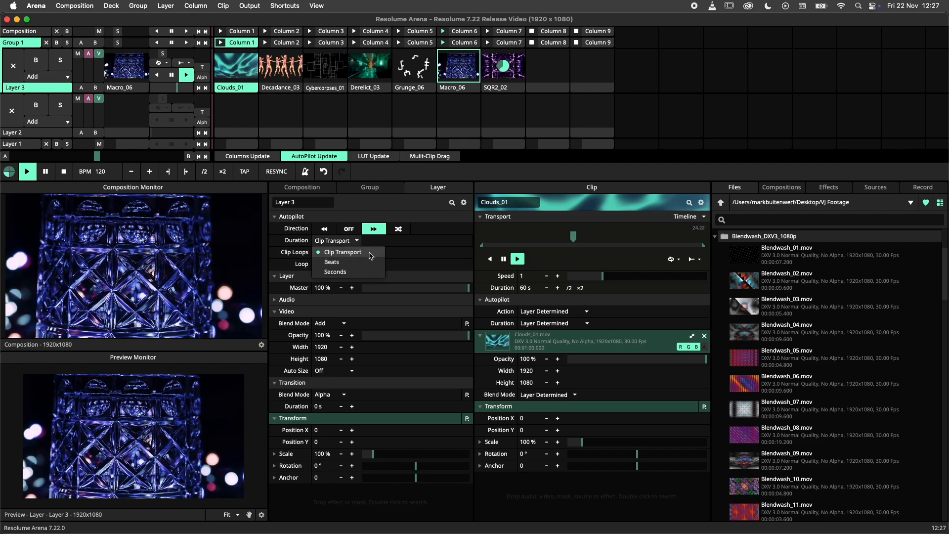
click(342, 252)
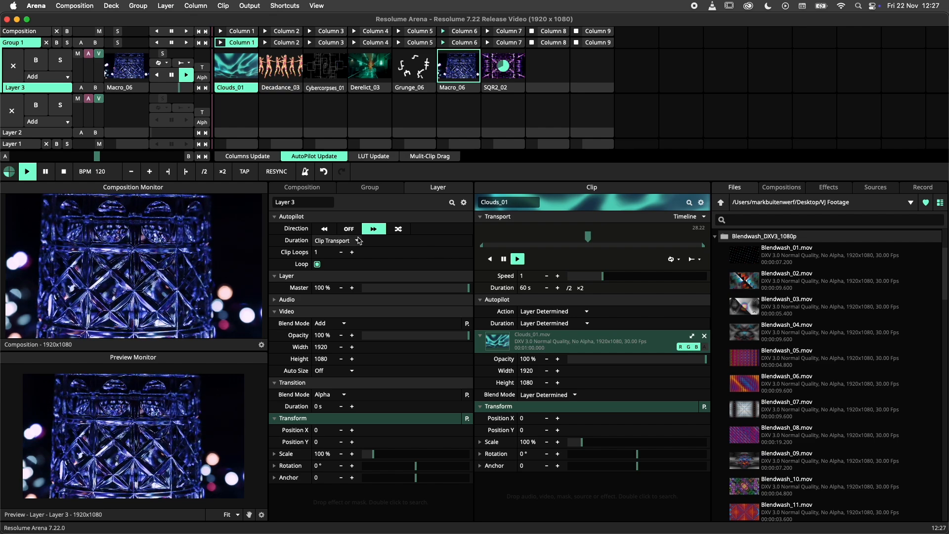
click(355, 240)
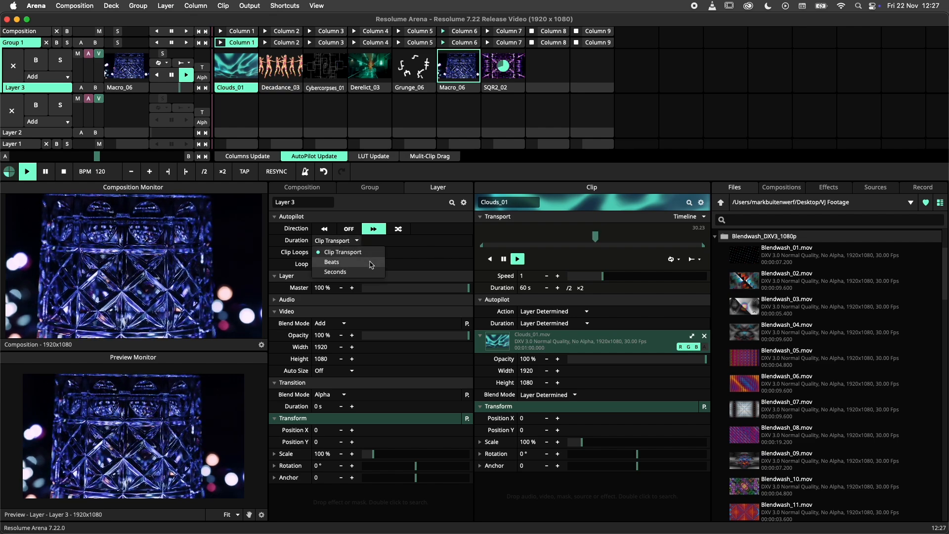
click(332, 262)
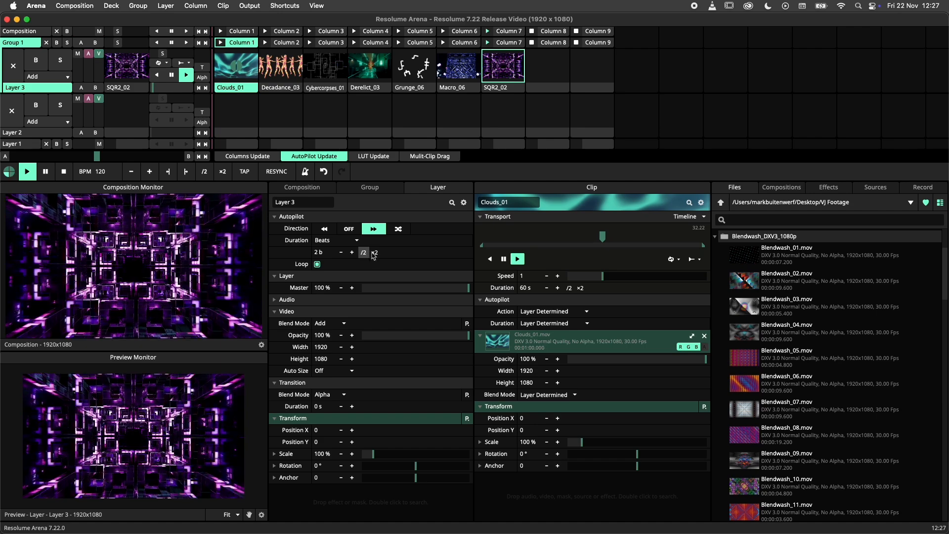
click(336, 240)
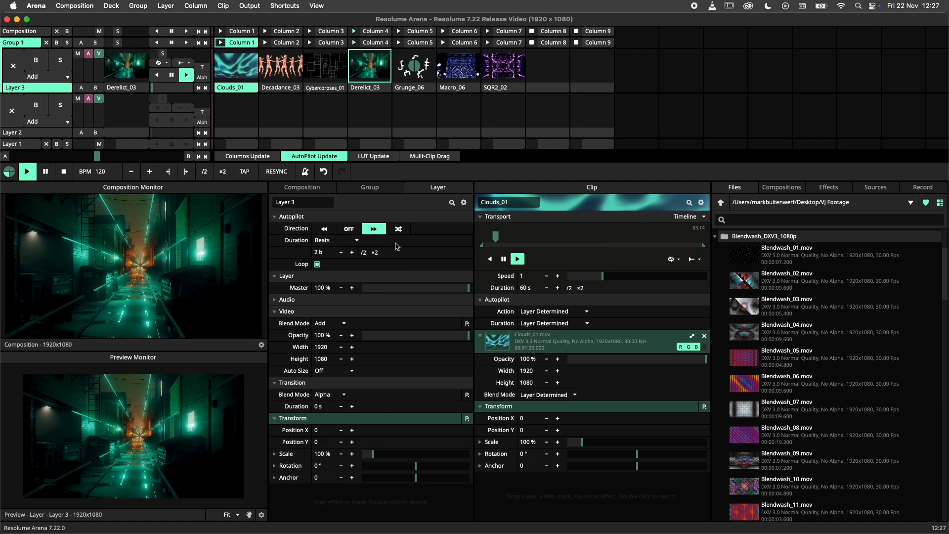
Step: Show Composition properties and browse the clip's Autopilot Action and Duration choices unchanged
click(458, 66)
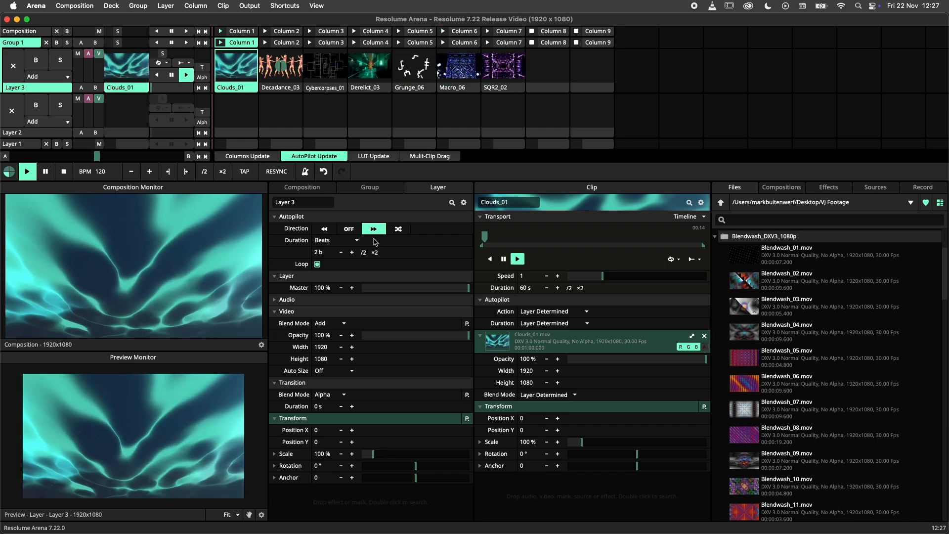
click(301, 187)
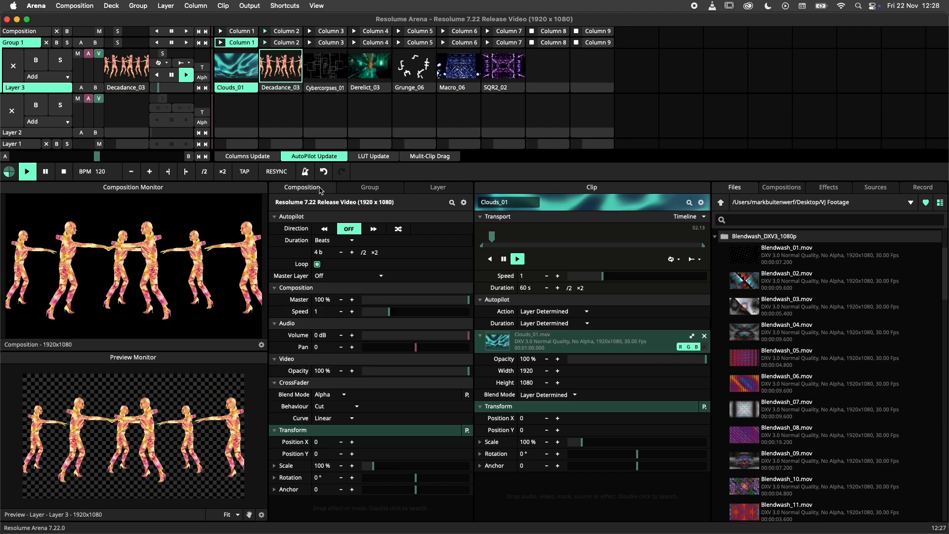
click(334, 239)
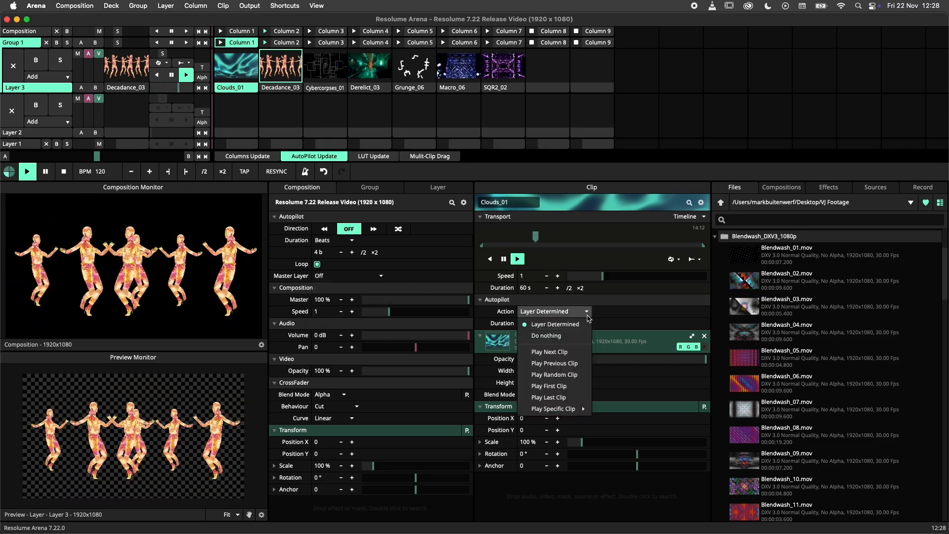
mouse_move(553, 409)
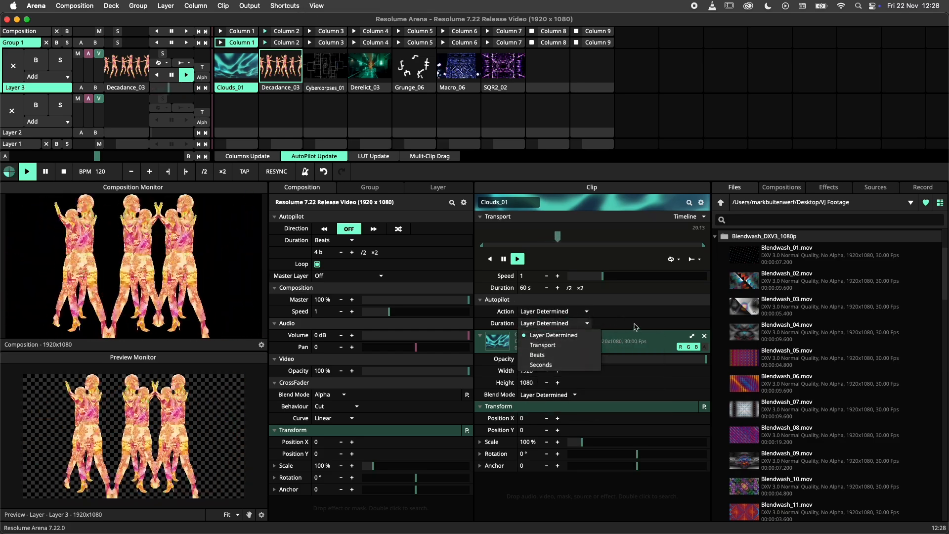
click(315, 5)
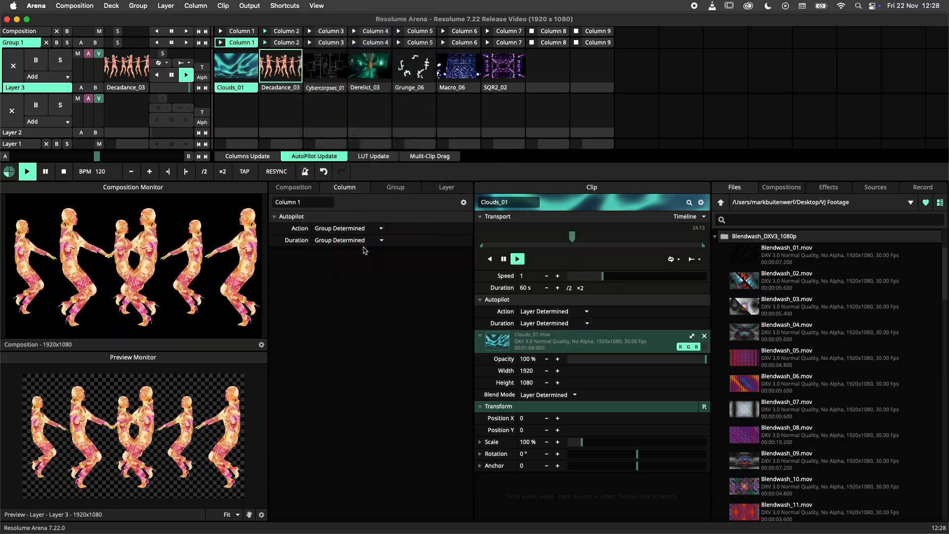
Step: Inspect Column 1's Autopilot Action choices without changing them
click(380, 229)
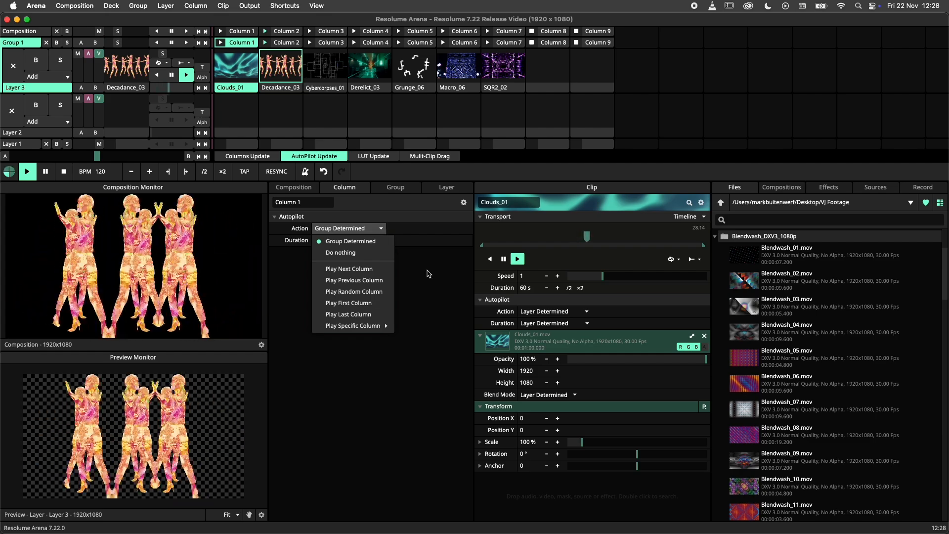
click(381, 240)
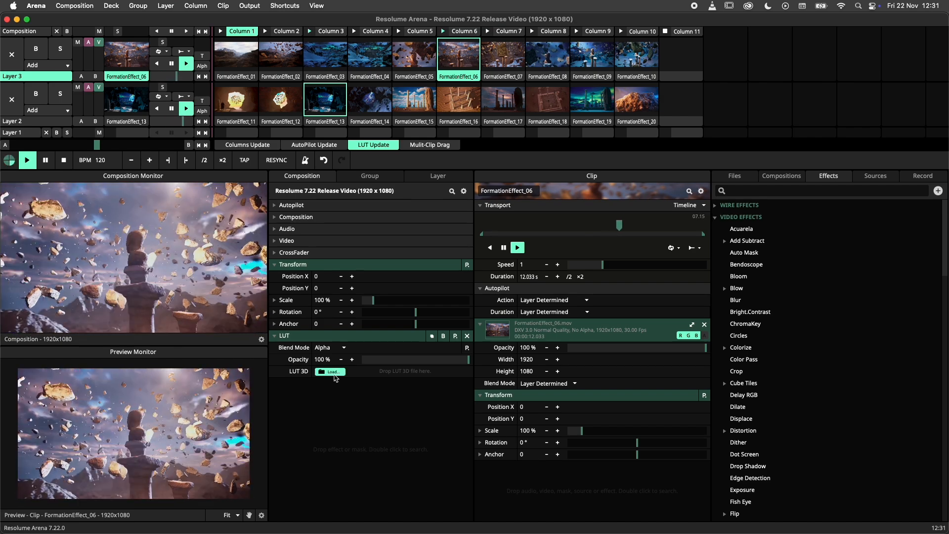
Step: Load Aspen.cube into the composition's LUT 3D slot at 100% opacity
click(329, 371)
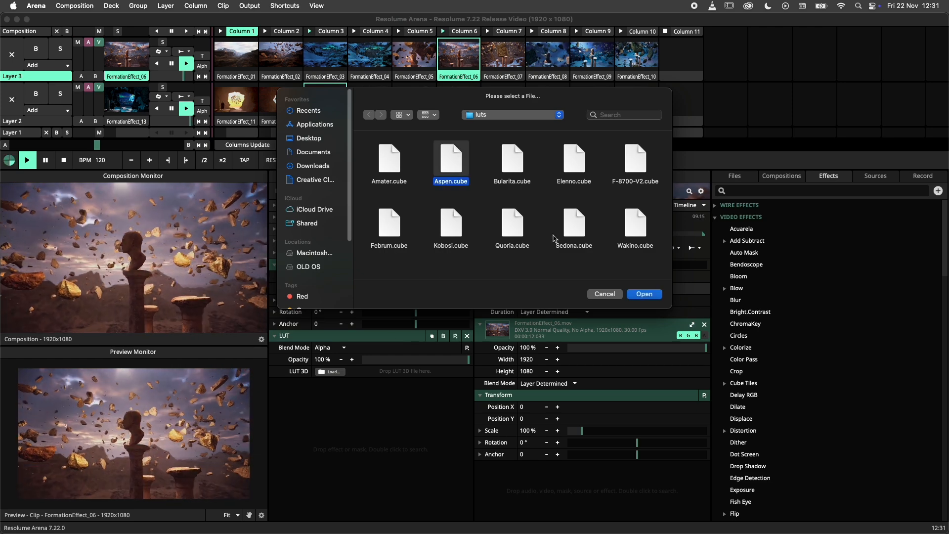
click(644, 294)
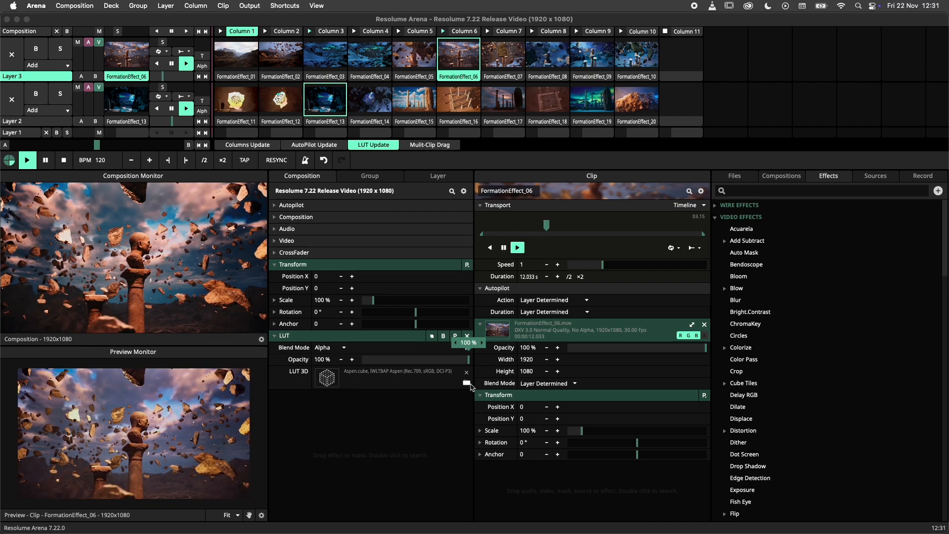
click(466, 383)
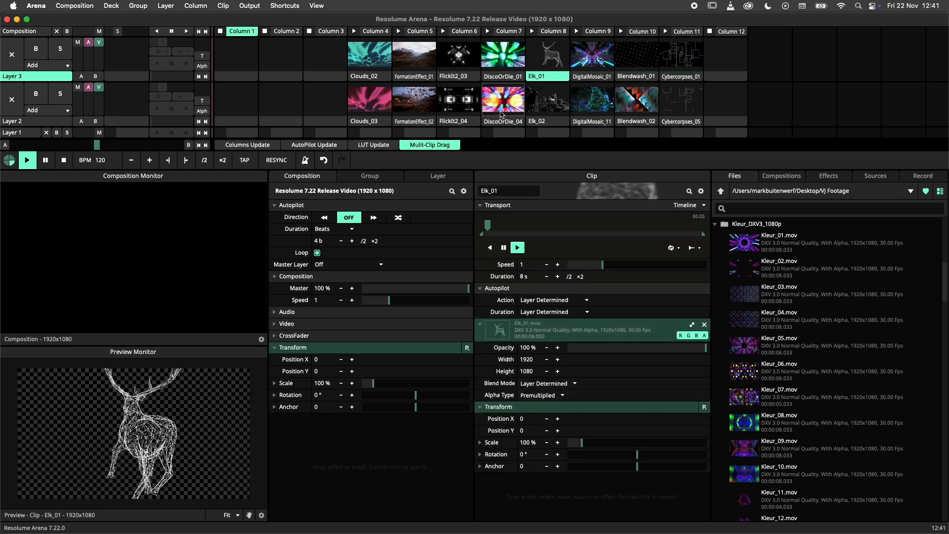
Step: Drag the selected clips, Clouds through Cybercorpses, onto the deck columns
click(503, 100)
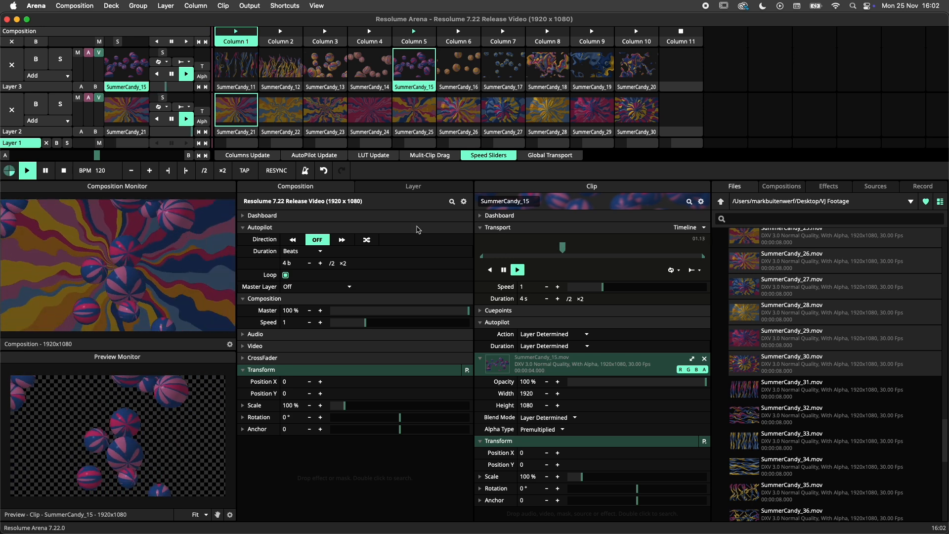
click(315, 6)
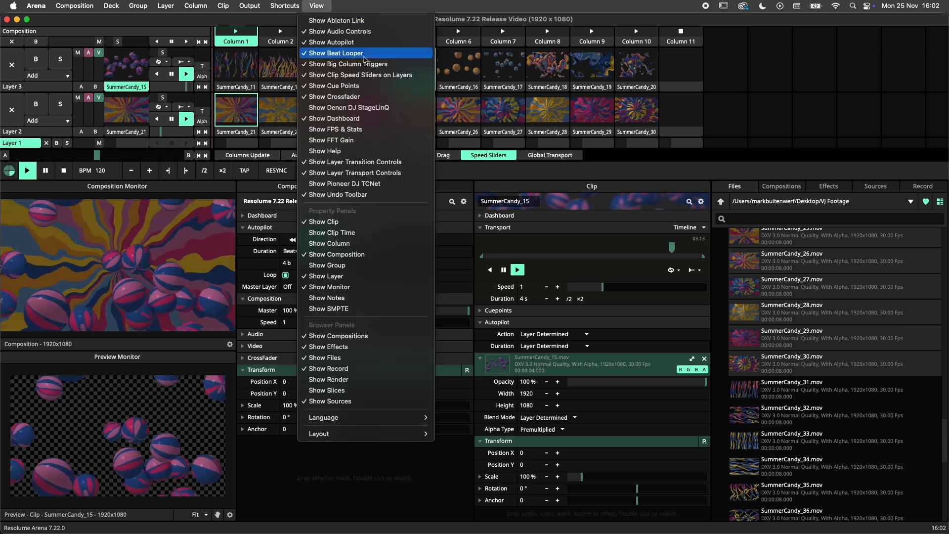
mouse_move(360, 75)
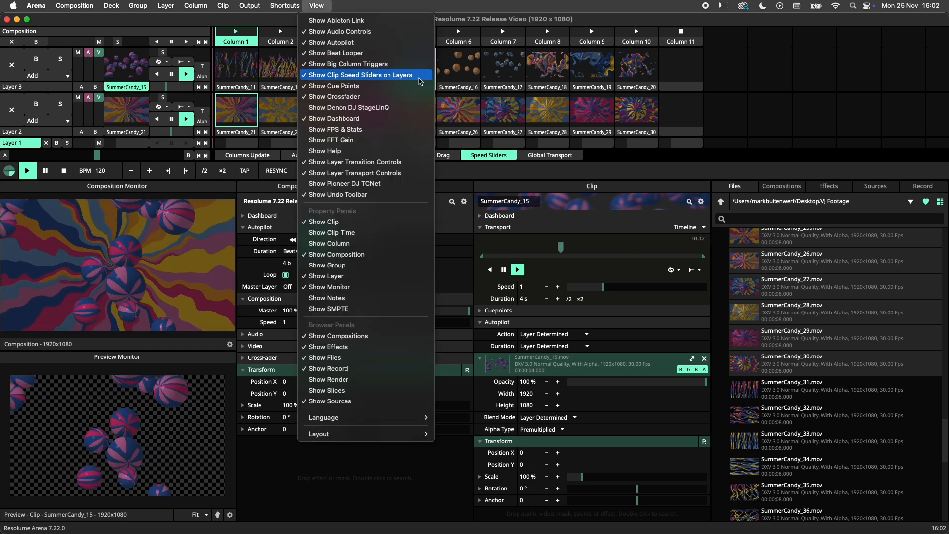
click(359, 74)
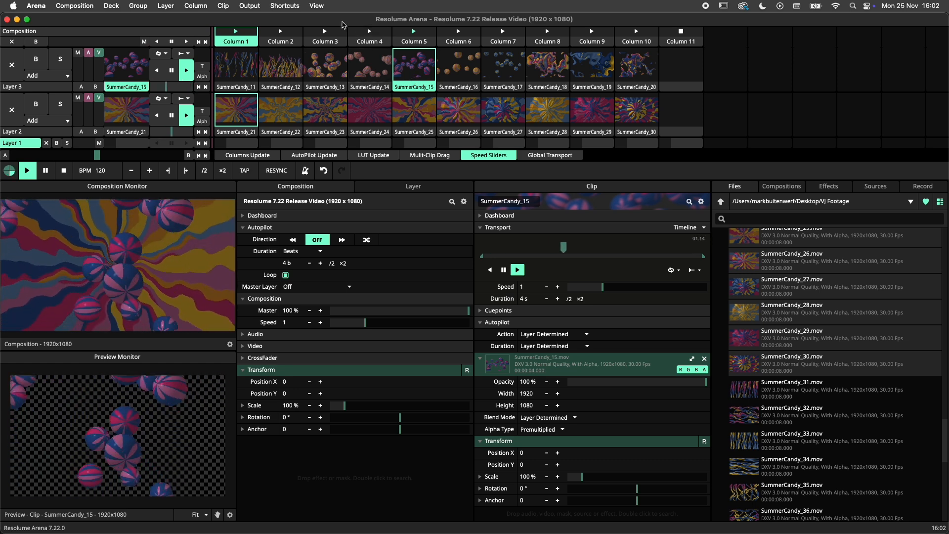
click(315, 5)
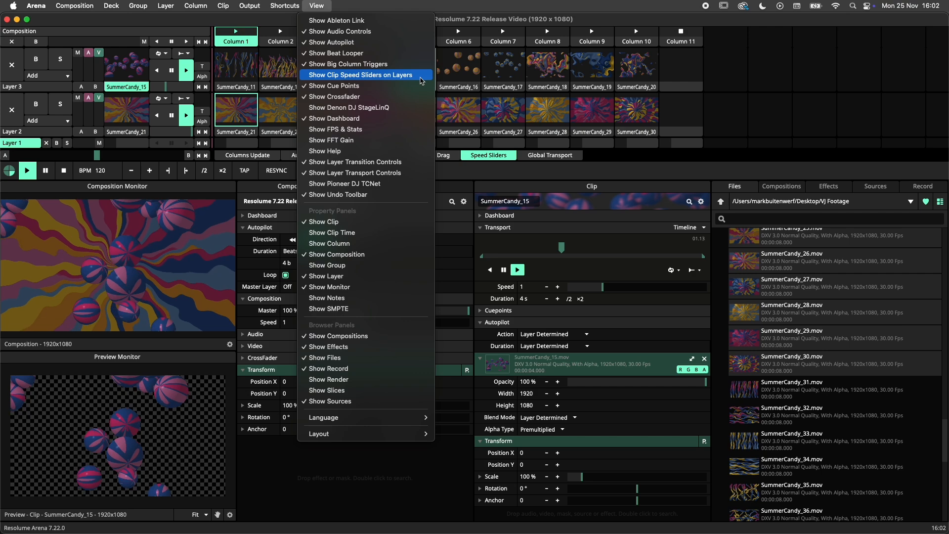
click(360, 74)
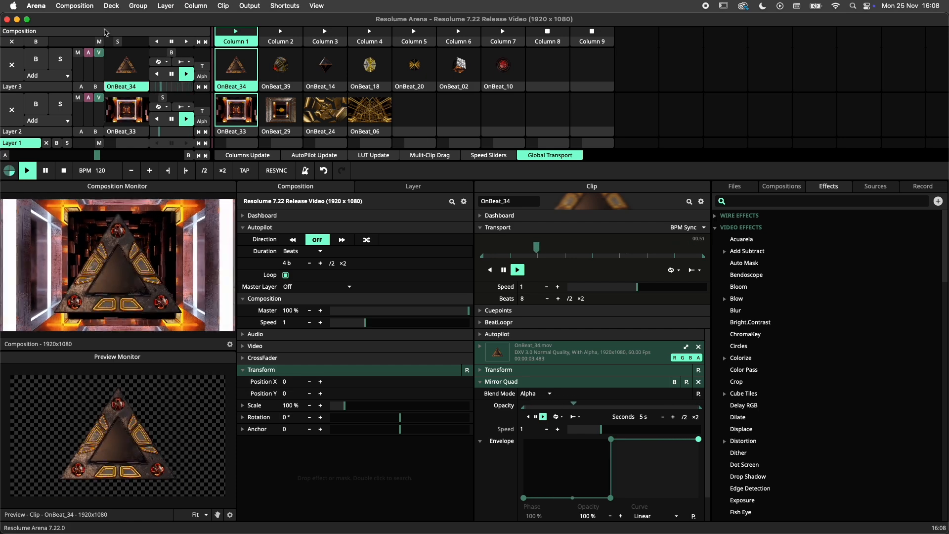
Step: Set Global Transport to BPM Sync Only and resync playback to the beat
click(75, 5)
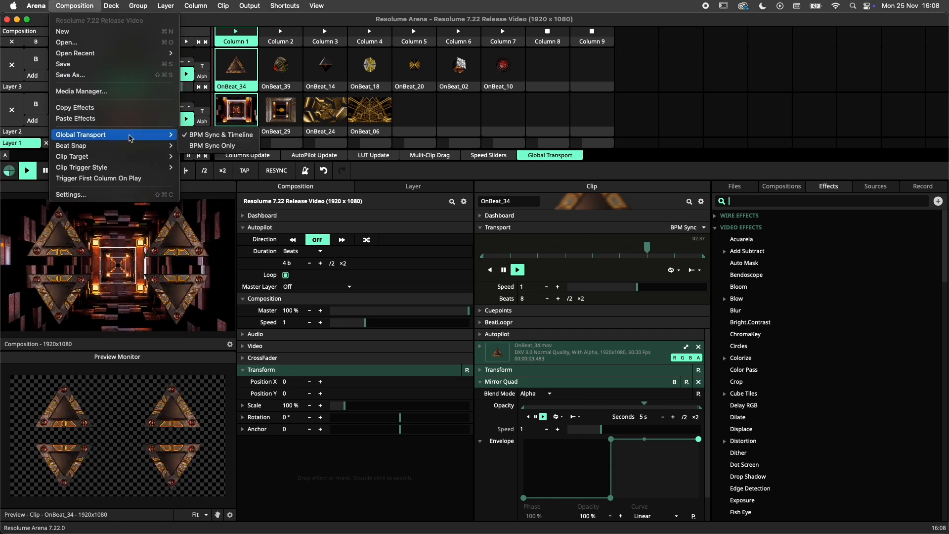
mouse_move(212, 145)
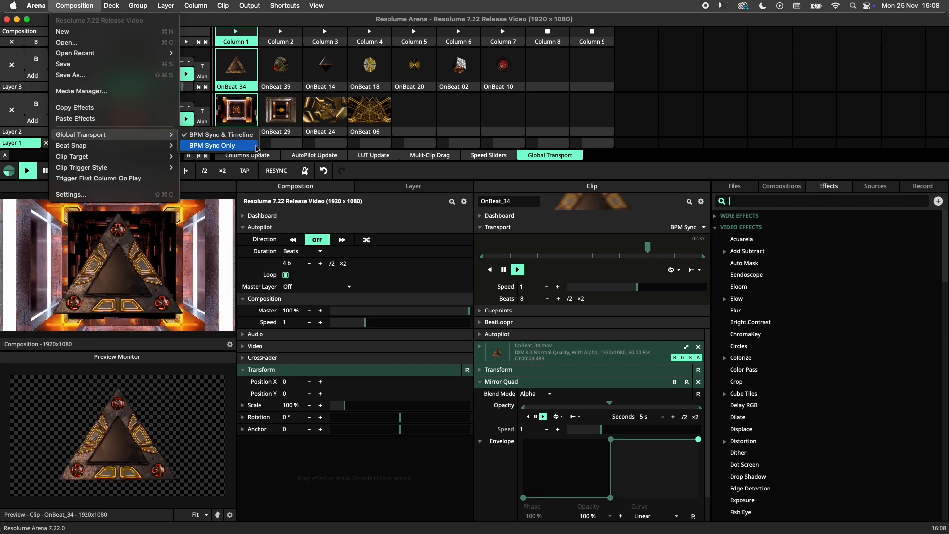
mouse_move(218, 135)
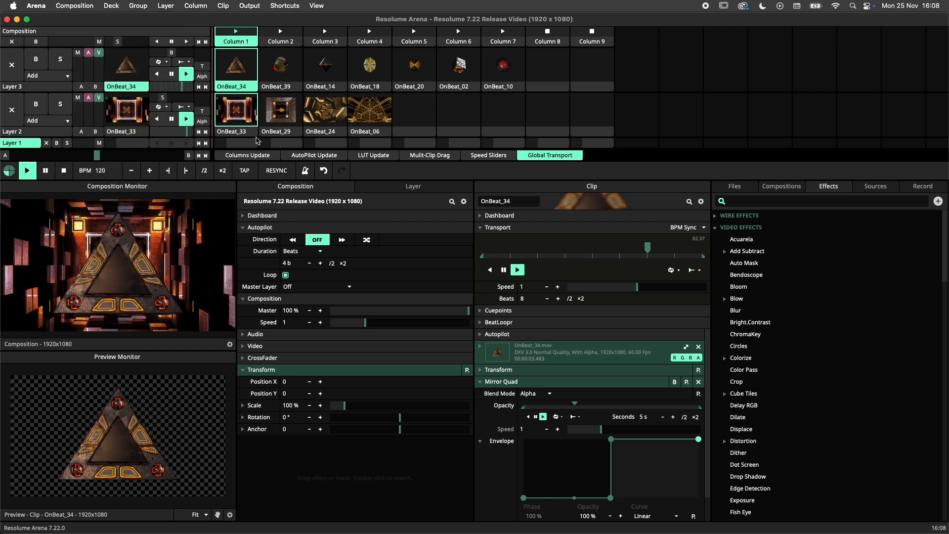
click(276, 170)
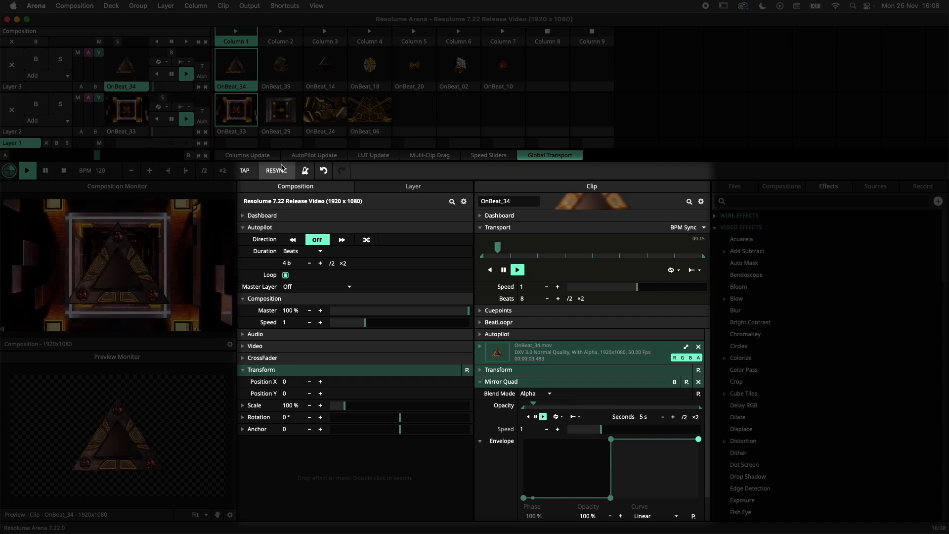
click(75, 5)
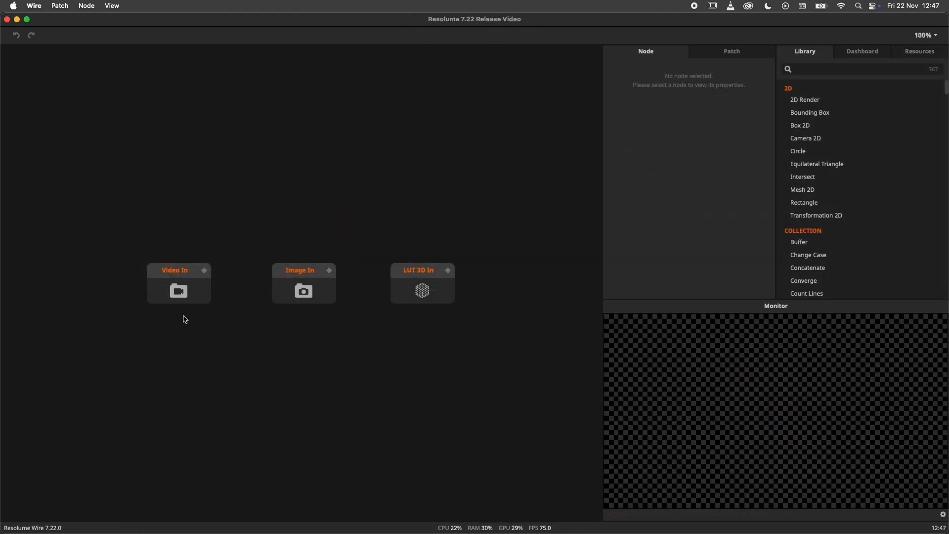
Step: Inspect the Video In node's properties, then the Image In node's, in the Node panel
click(178, 284)
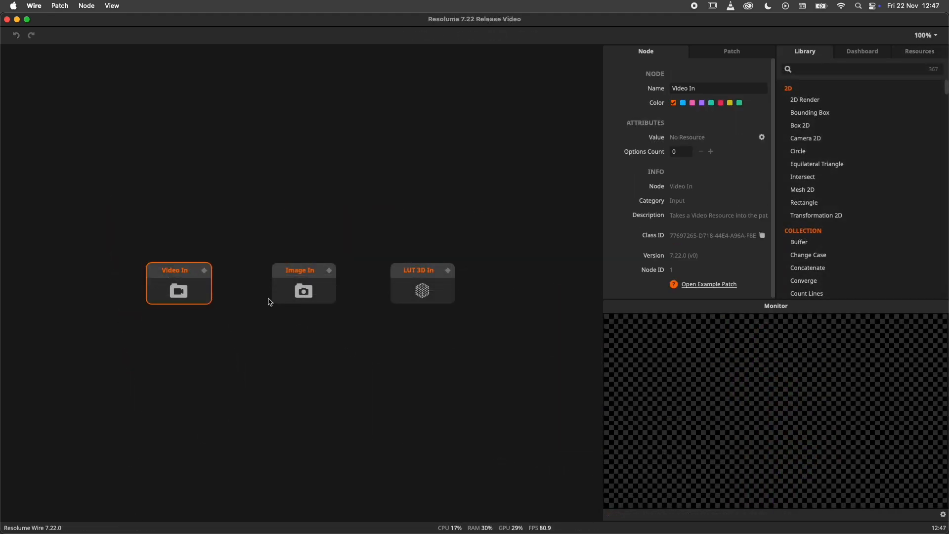
click(422, 284)
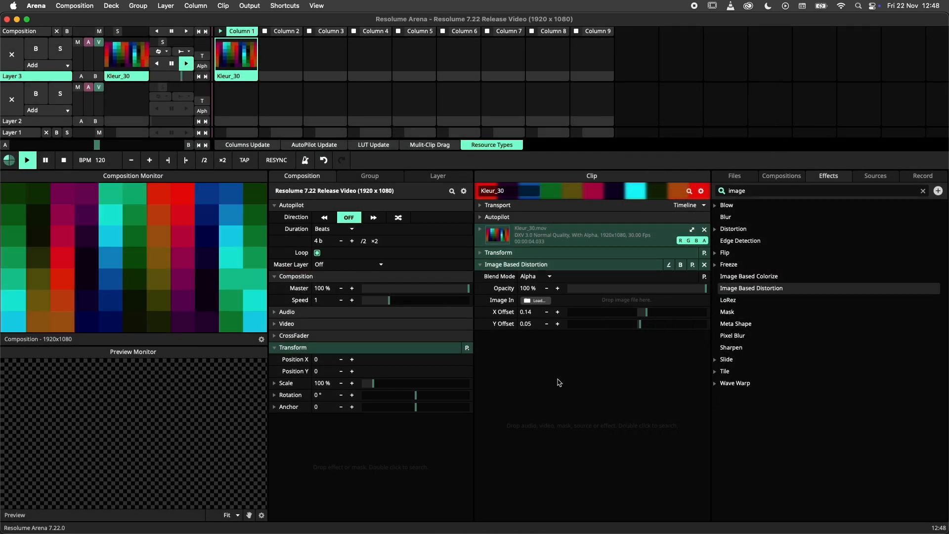
Step: Load cat.png from the Desktop as the Image Based Distortion effect's Image In
click(535, 300)
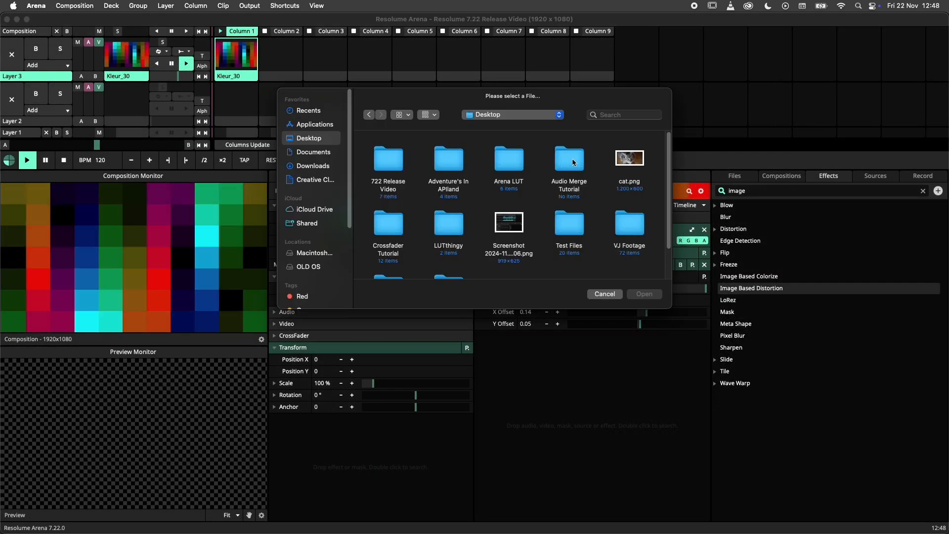
click(629, 158)
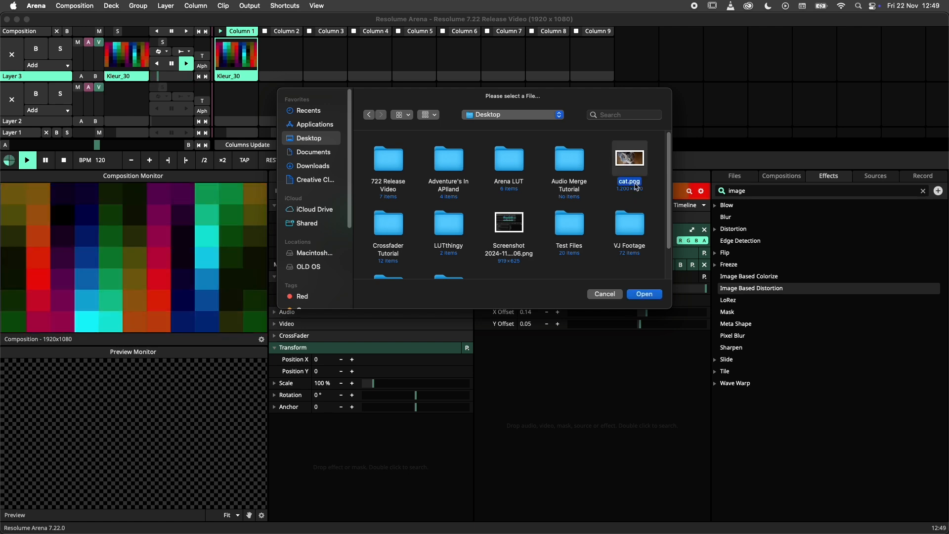
click(644, 294)
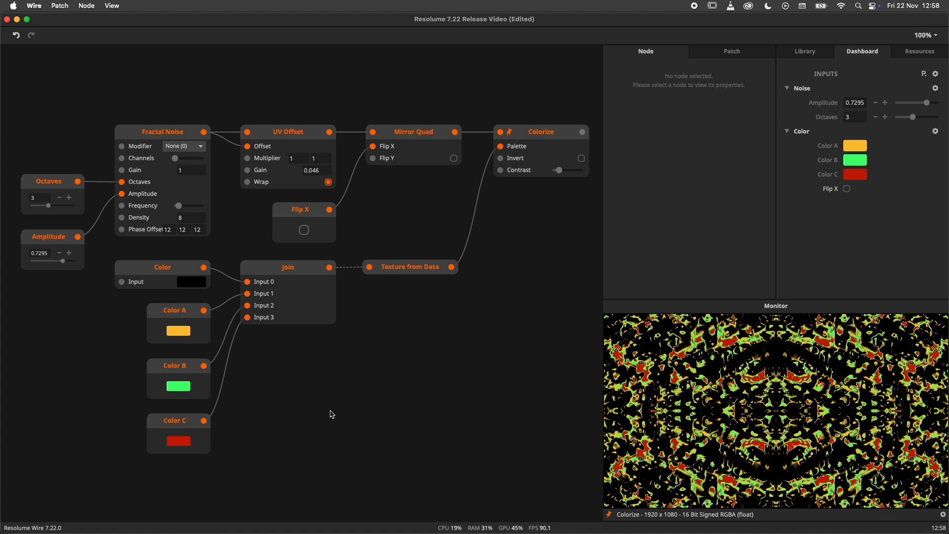
mouse_move(243, 434)
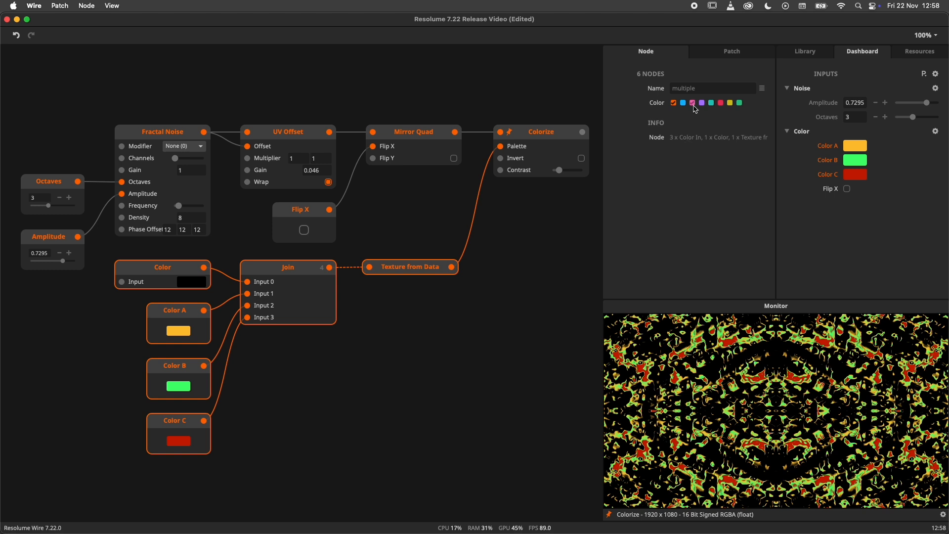
Step: Tint the colour nodes teal and set Color A, Color B and Color C to white
click(693, 102)
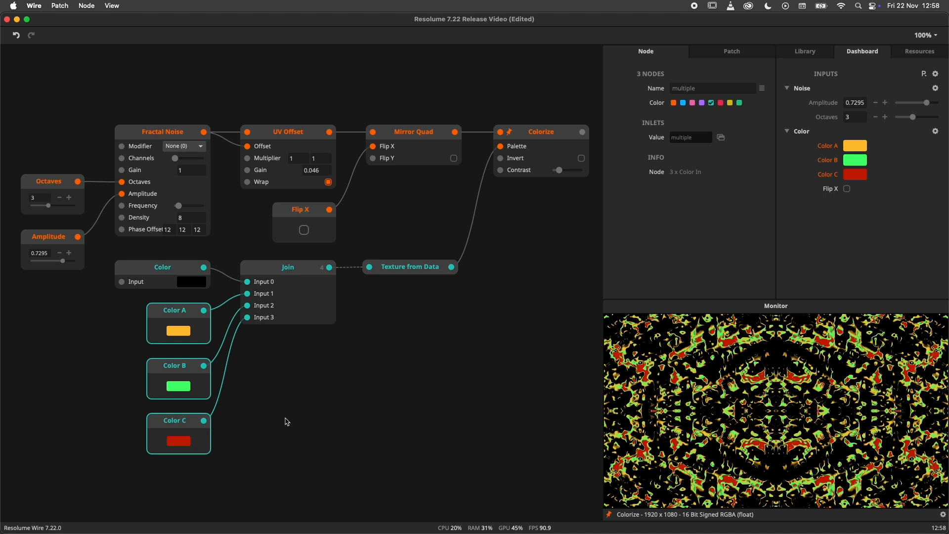
click(121, 463)
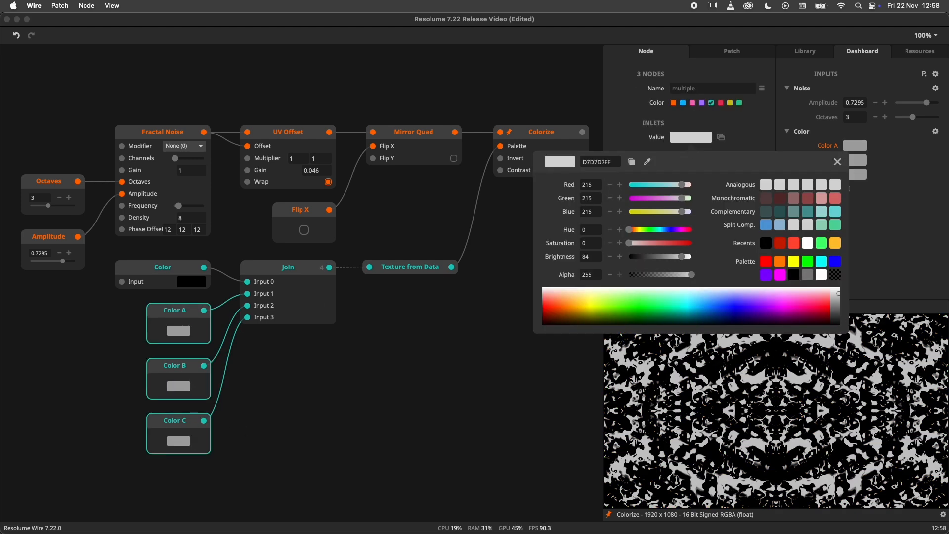
click(836, 162)
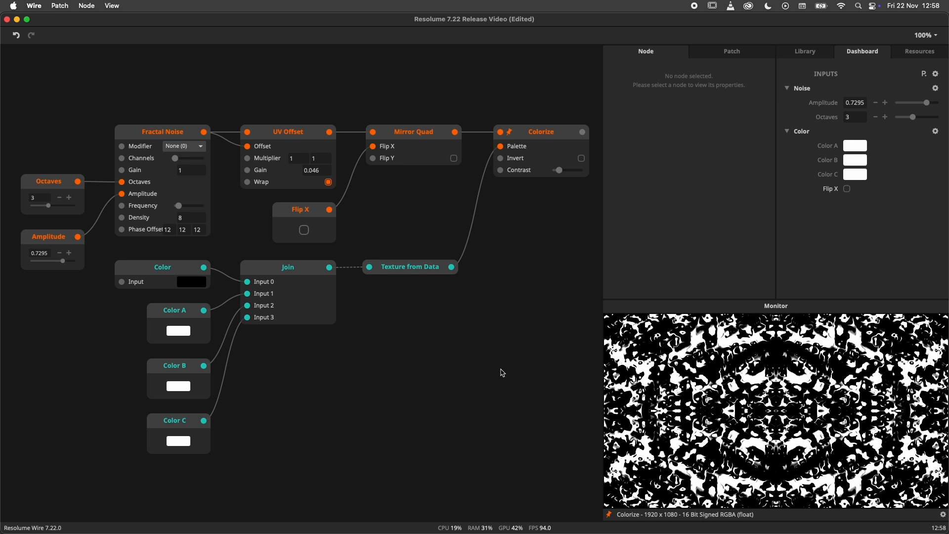
mouse_move(183, 140)
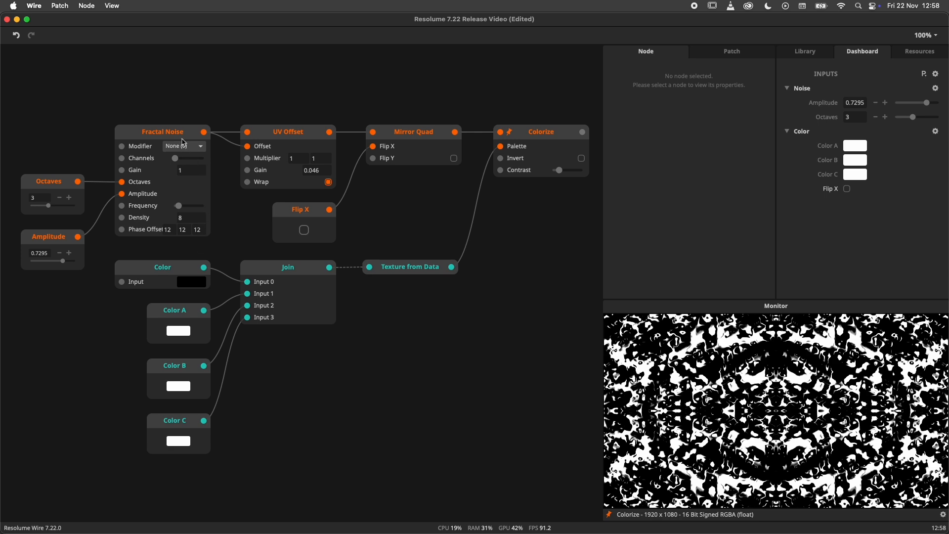
Step: Set the Fractal Noise node's Phase Offset to 24 on all three axes
click(163, 131)
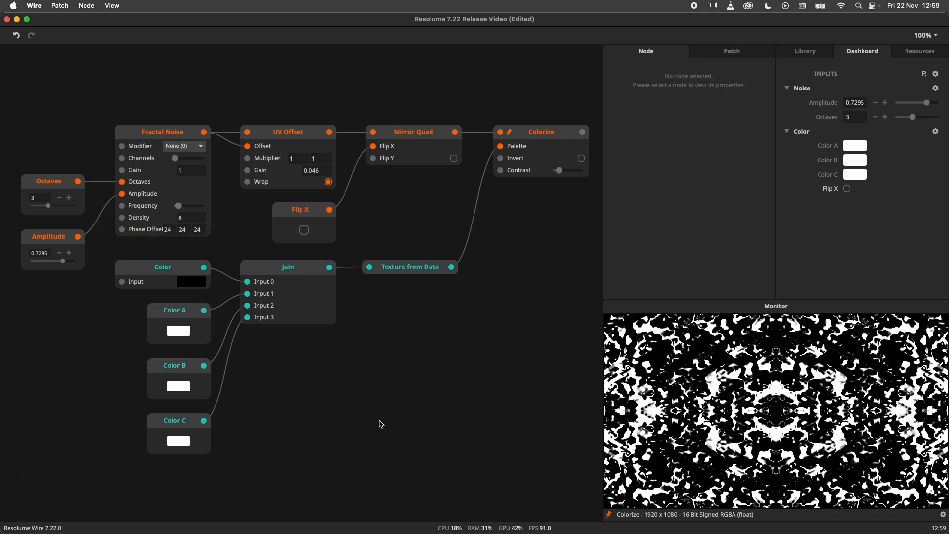
Step: Set the Flip X input node's Bool View to Piano Button
click(302, 209)
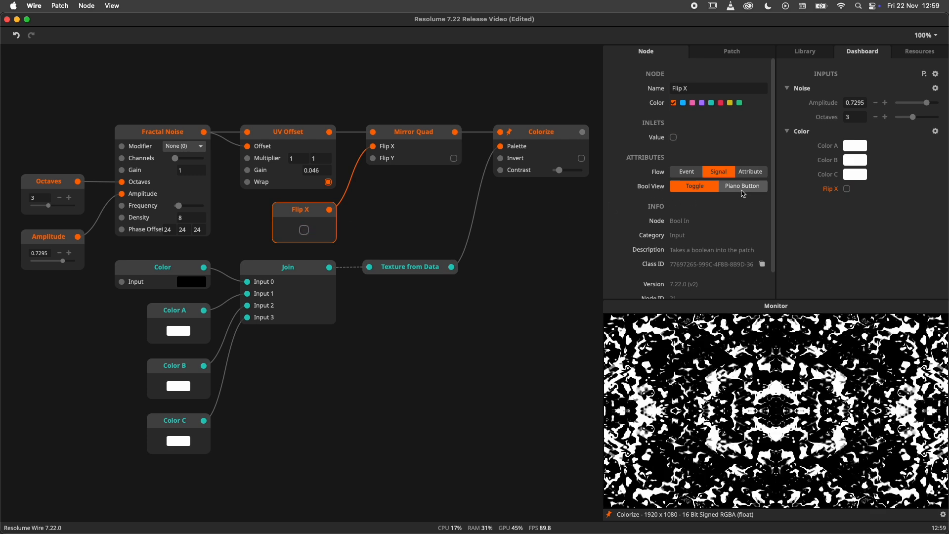
click(742, 186)
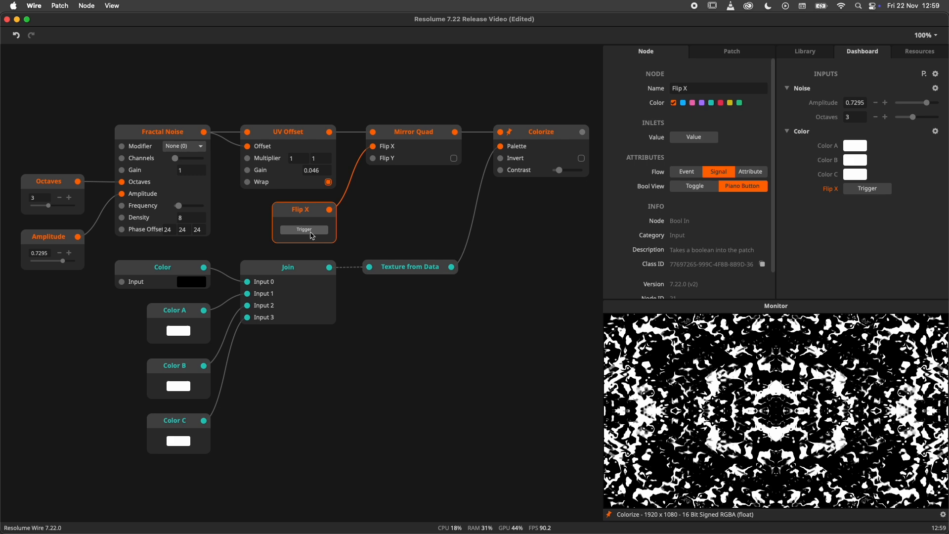
mouse_move(323, 237)
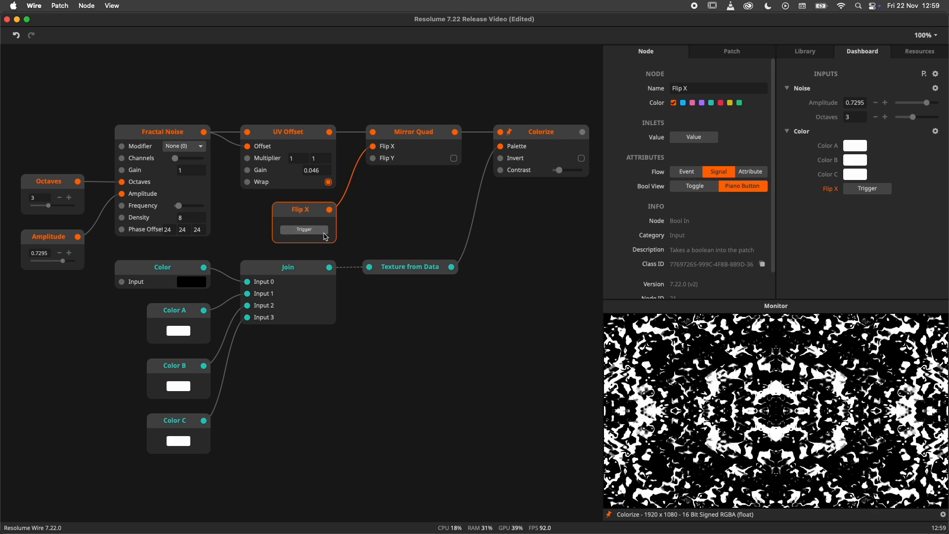